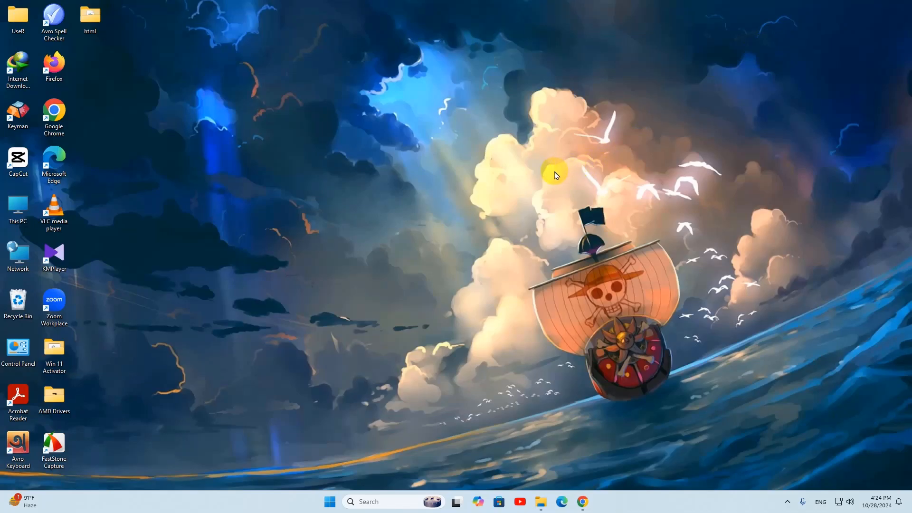
{"action": "mouse_move", "coordinate": [634, 437]}
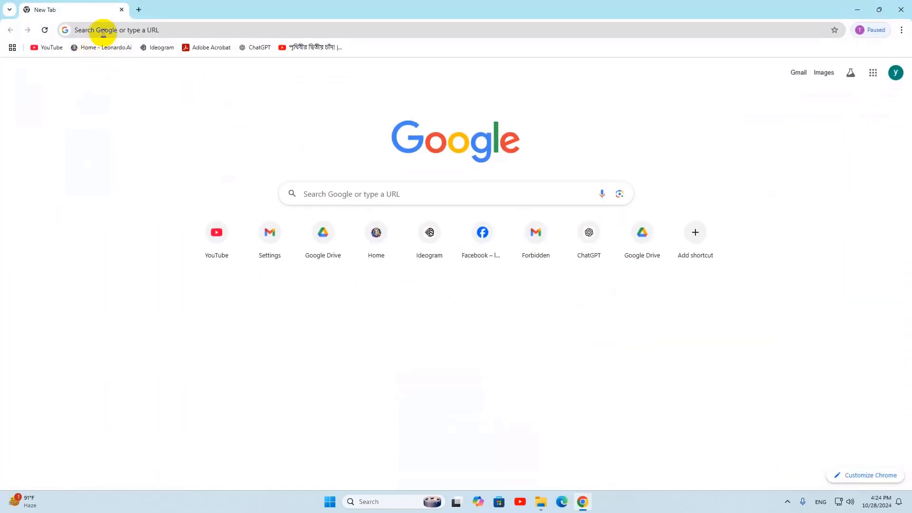
Step: Search Google for 'visual studio code' from the Chrome address bar
{"action": "type", "text": "visual studio code"}
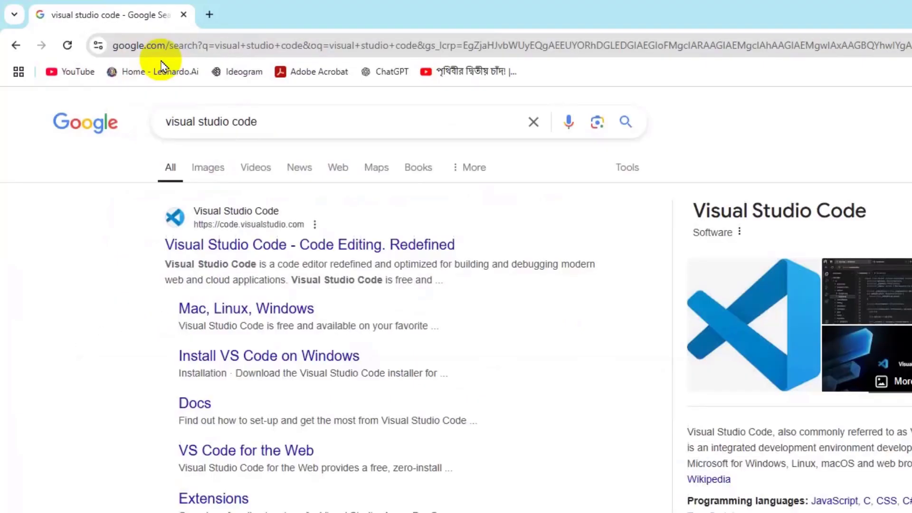
{"action": "mouse_move", "coordinate": [226, 230]}
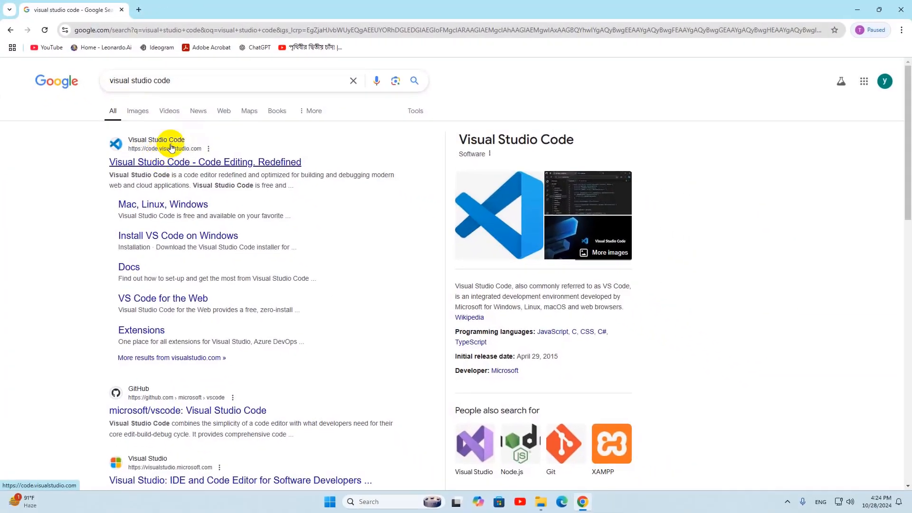
Step: Download the VS Code Windows installer from the official site and launch it
{"action": "left_click", "coordinate": [205, 162]}
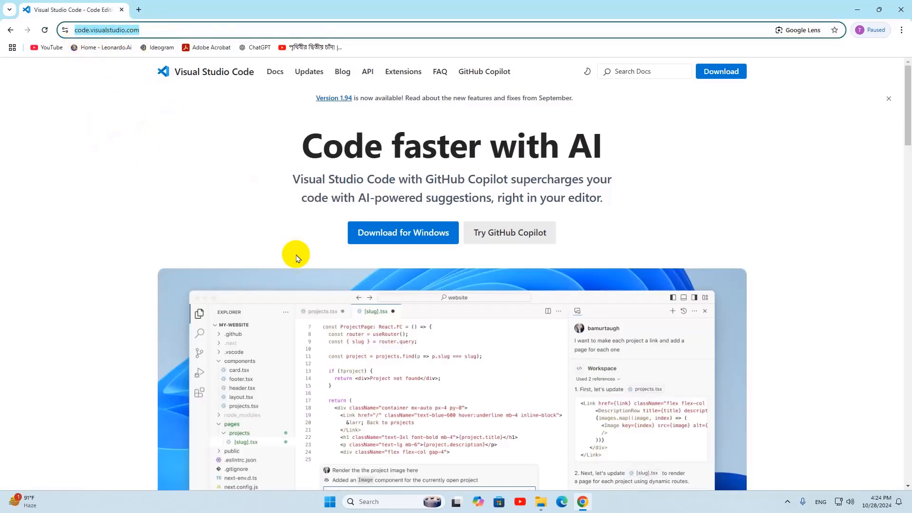
{"action": "mouse_move", "coordinate": [357, 232]}
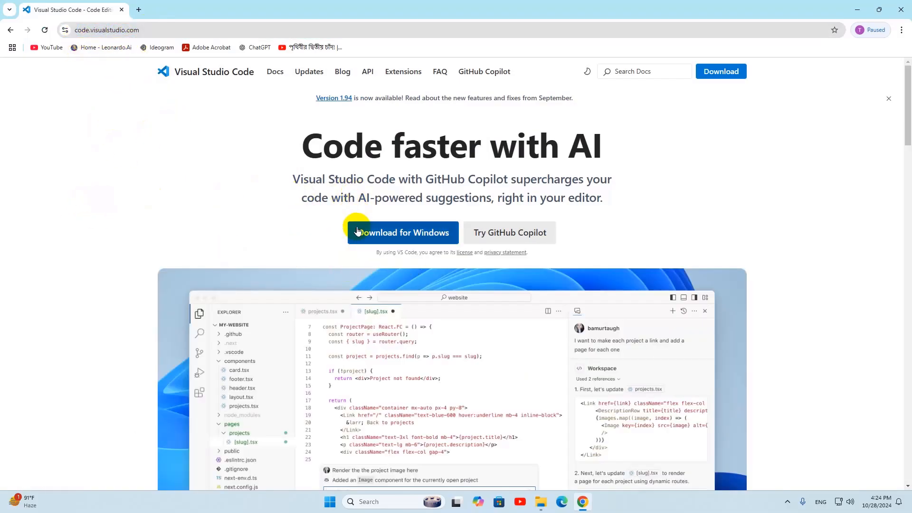
{"action": "mouse_move", "coordinate": [372, 236]}
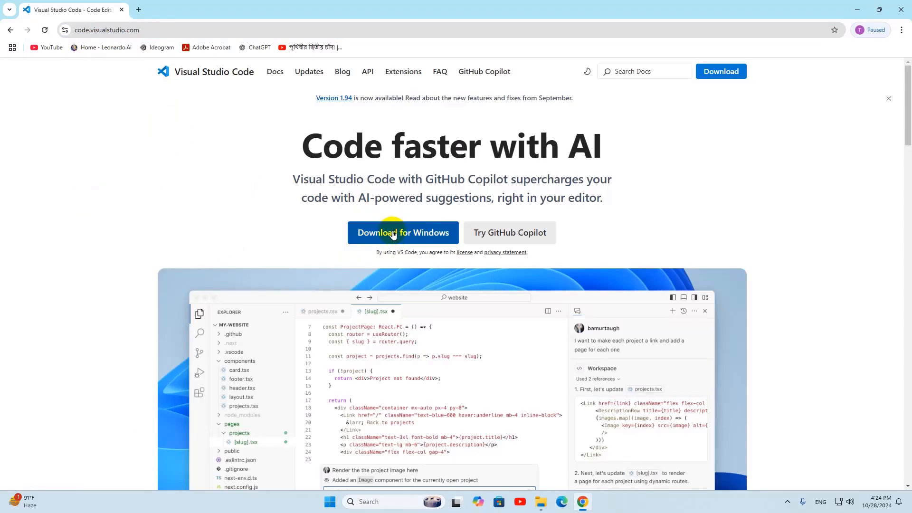
{"action": "left_click", "coordinate": [403, 232]}
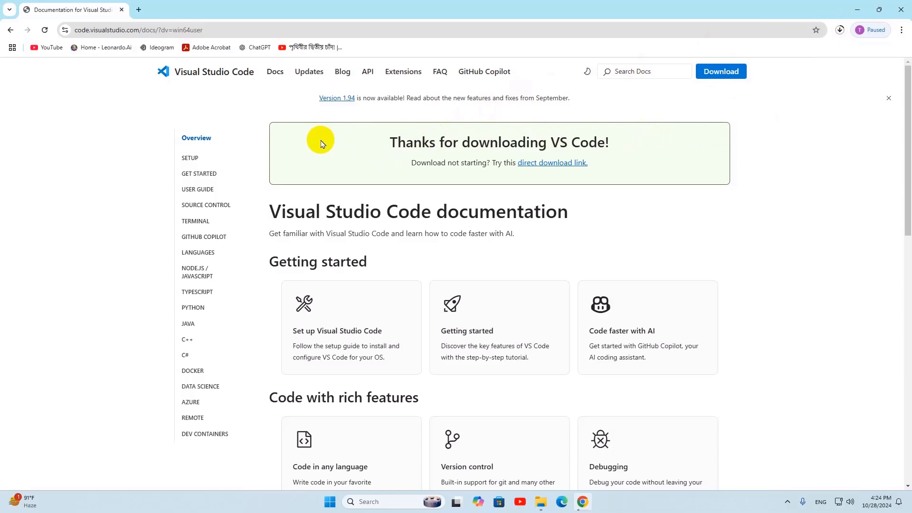
{"action": "mouse_move", "coordinate": [768, 96]}
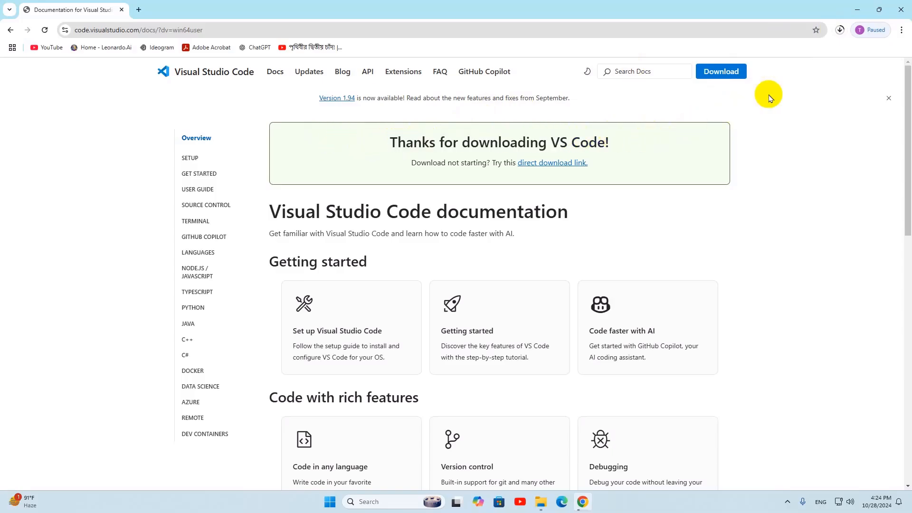
{"action": "left_click", "coordinate": [839, 30]}
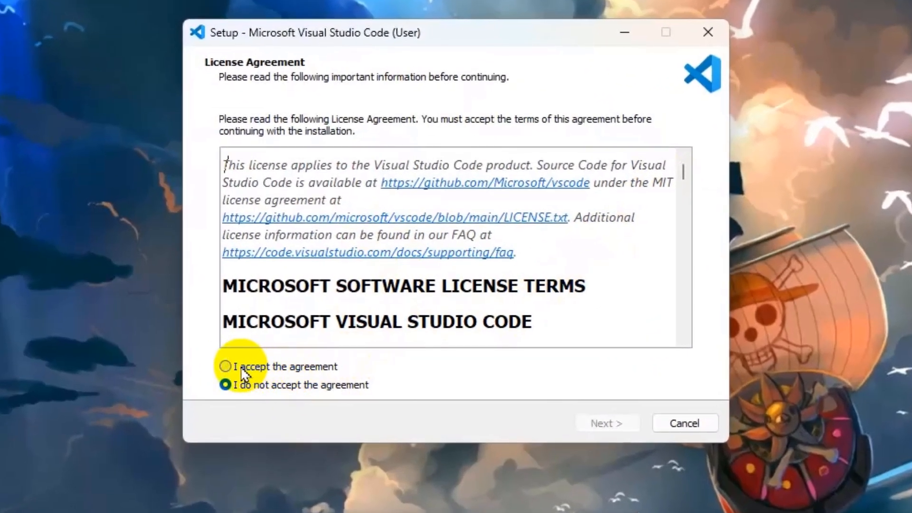
Step: Accept the license agreement and keep the default install folder
{"action": "left_click", "coordinate": [225, 366]}
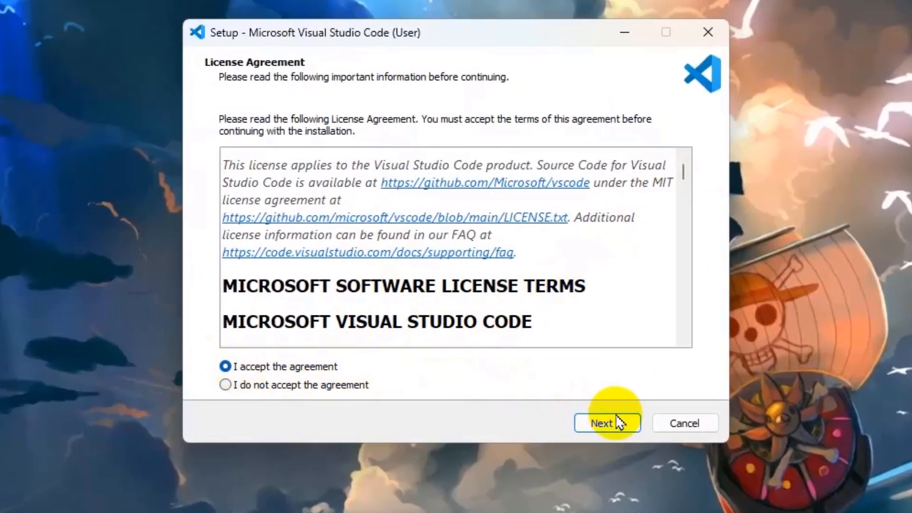
{"action": "left_click", "coordinate": [606, 422]}
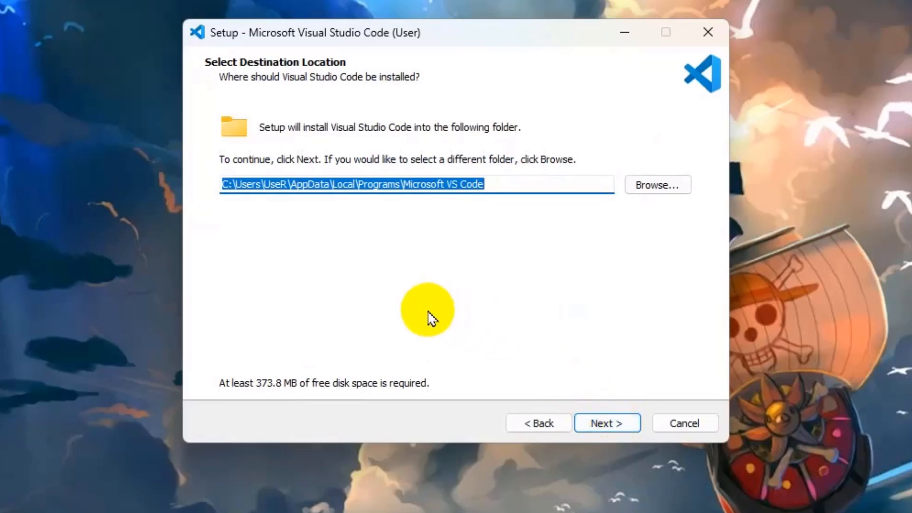
{"action": "mouse_move", "coordinate": [360, 218]}
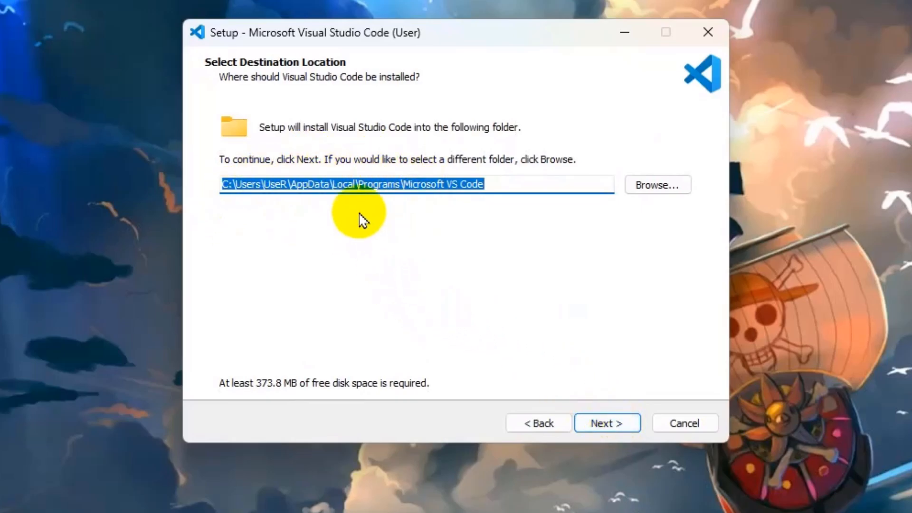
{"action": "mouse_move", "coordinate": [448, 214]}
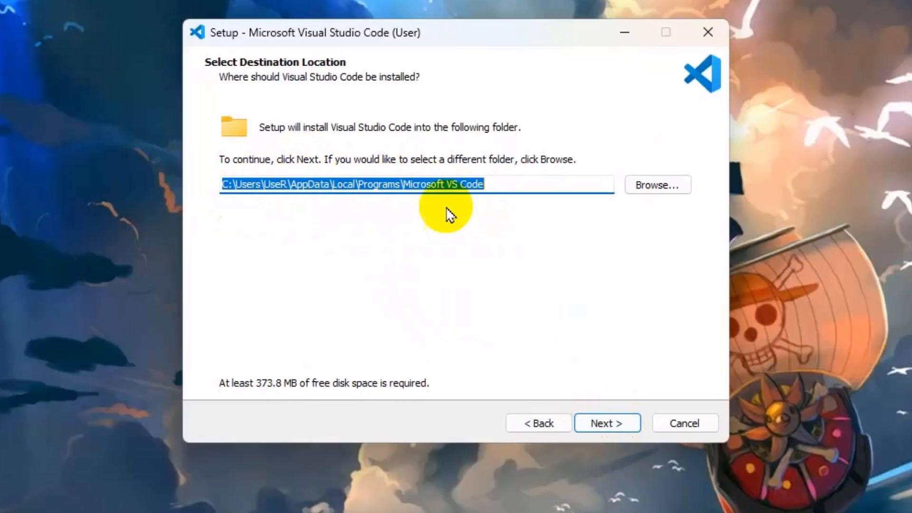
{"action": "mouse_move", "coordinate": [599, 414]}
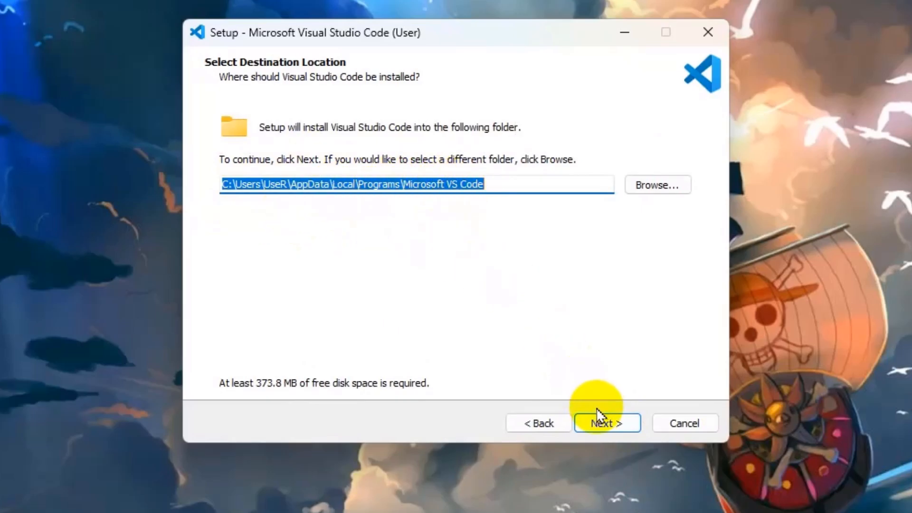
{"action": "left_click", "coordinate": [606, 422]}
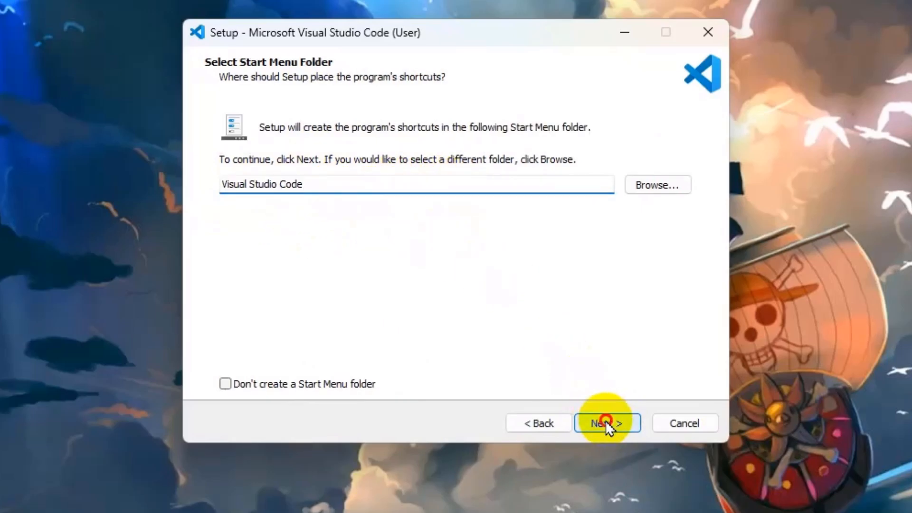
Step: Keep the Start Menu folder, enable desktop icon and Open with Code options, and install
{"action": "left_click", "coordinate": [606, 423]}
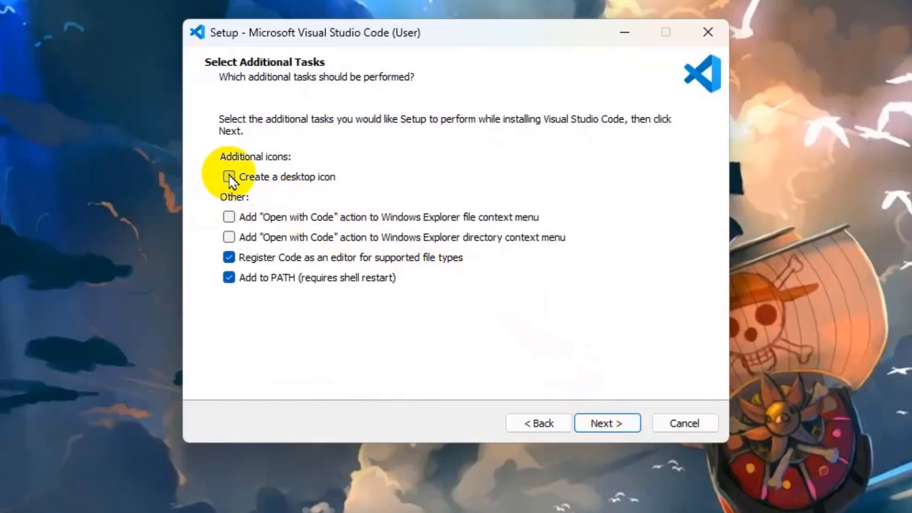
{"action": "left_click", "coordinate": [229, 177]}
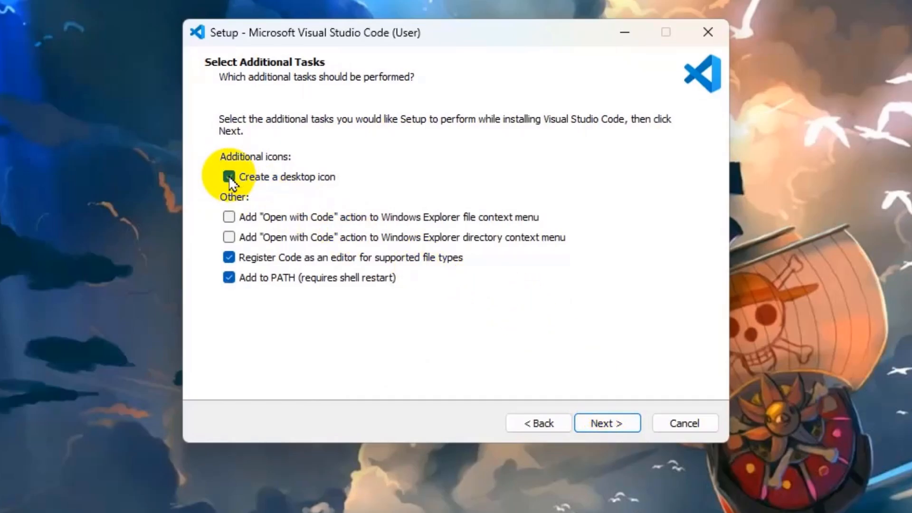
{"action": "left_click", "coordinate": [229, 177]}
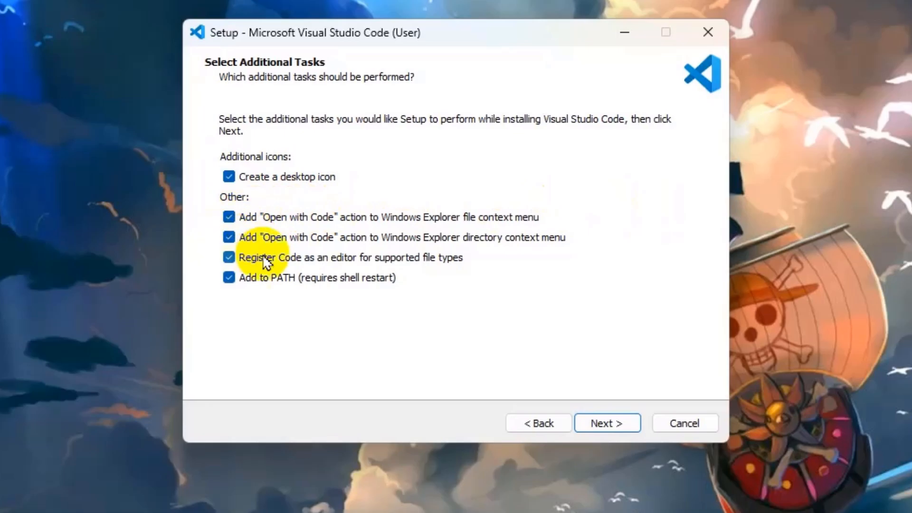
{"action": "mouse_move", "coordinate": [606, 423]}
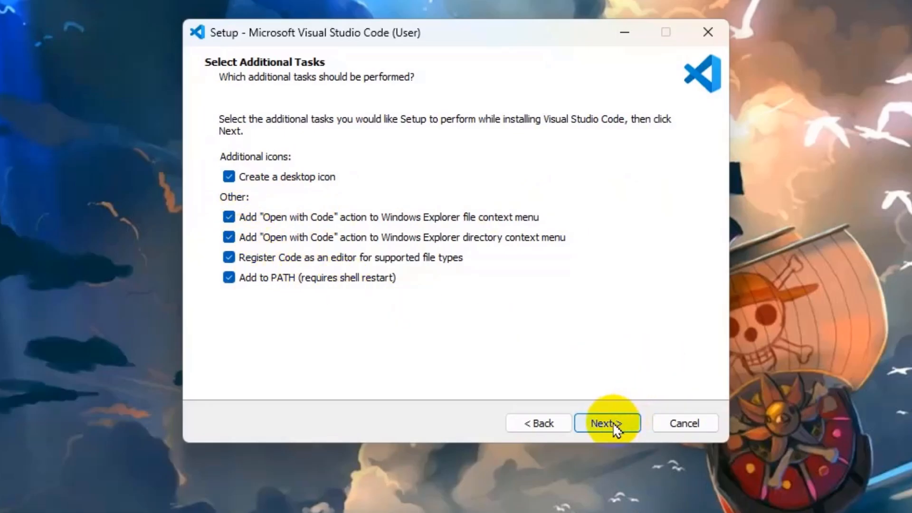
{"action": "left_click", "coordinate": [606, 422]}
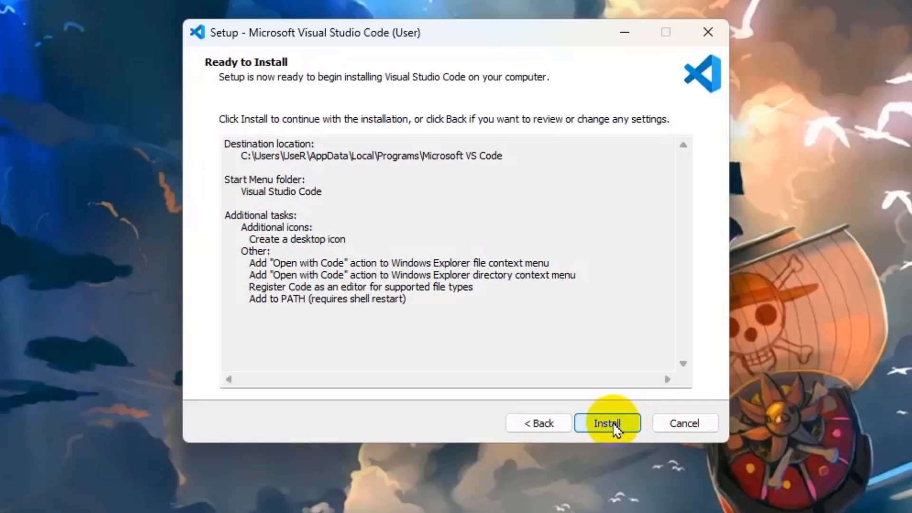
{"action": "left_click", "coordinate": [606, 422]}
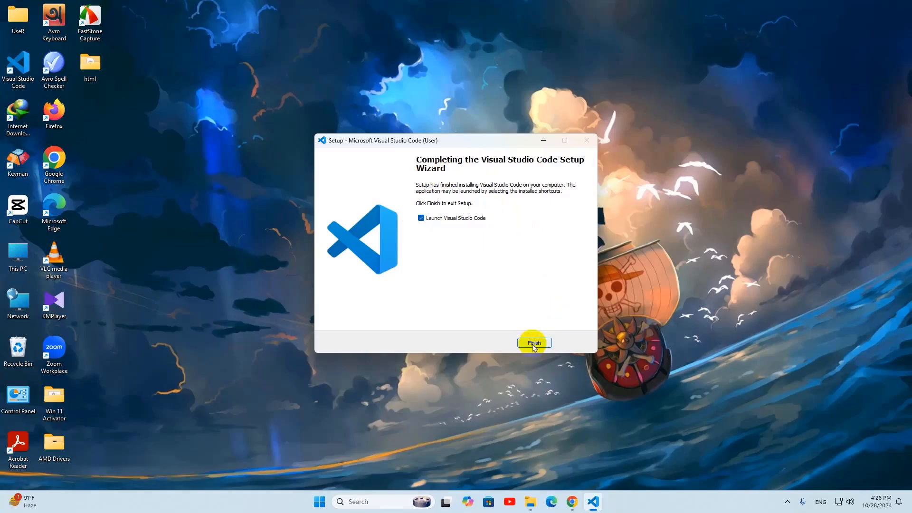
Step: Launch VS Code from the finished setup, dismiss the Get Started page, and close the editor
{"action": "left_click", "coordinate": [533, 342]}
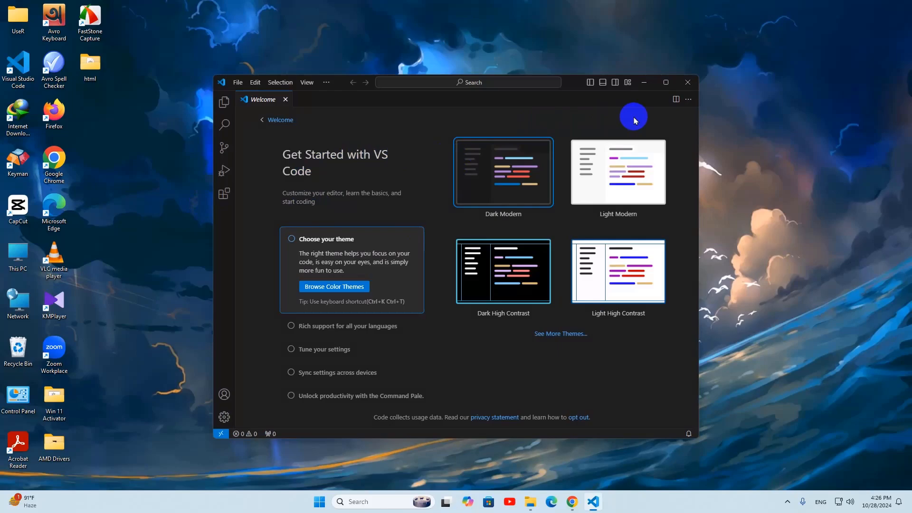
{"action": "mouse_move", "coordinate": [509, 274]}
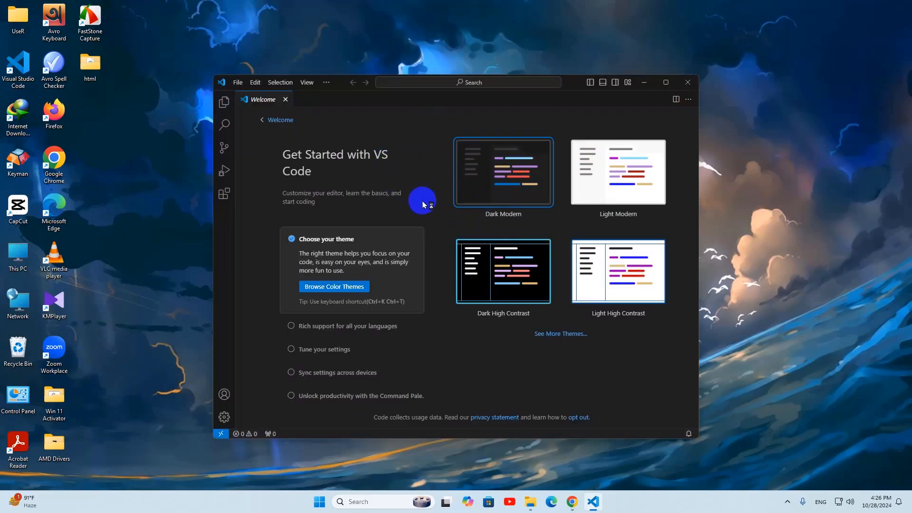
{"action": "left_click", "coordinate": [224, 102]}
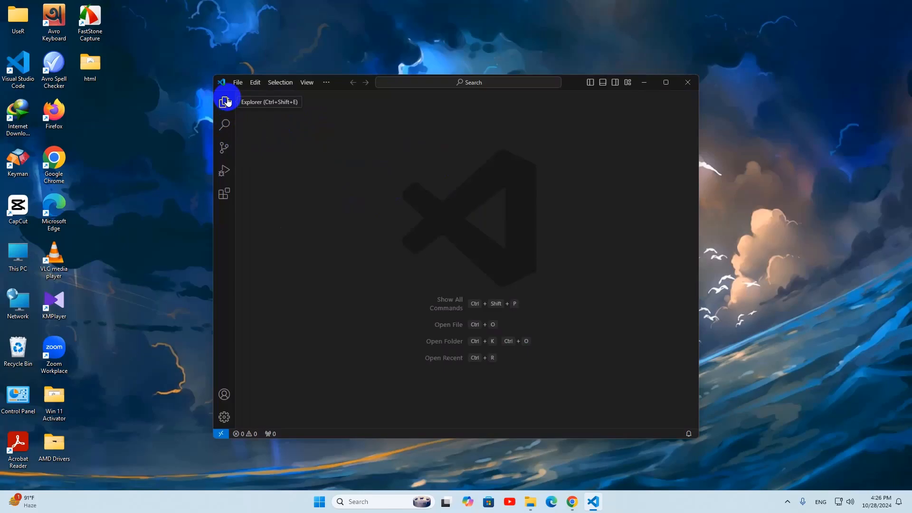
{"action": "left_click", "coordinate": [237, 82]}
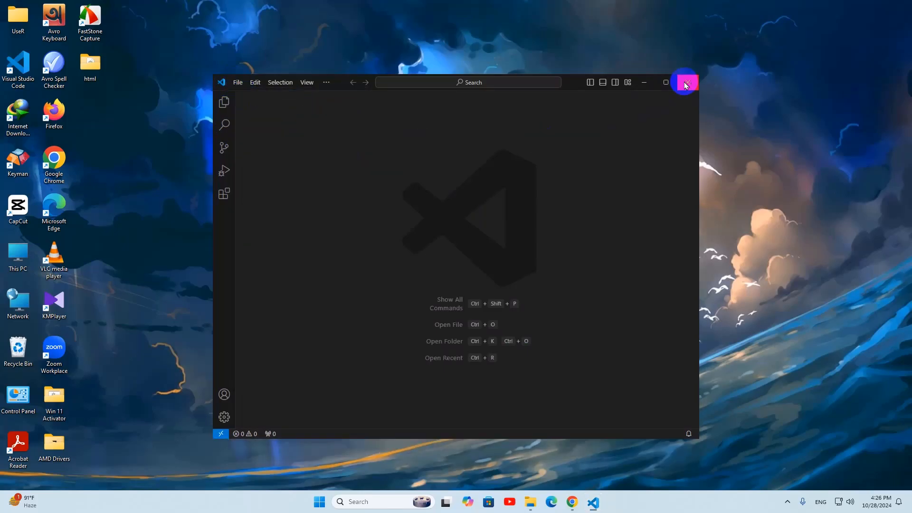
{"action": "left_click", "coordinate": [685, 82]}
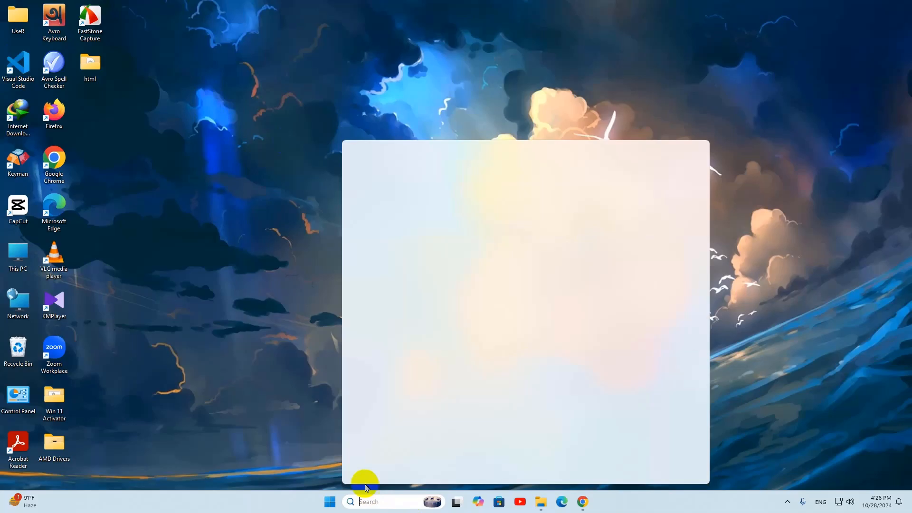
{"action": "left_click", "coordinate": [329, 502]}
{"action": "type", "text": "visu"}
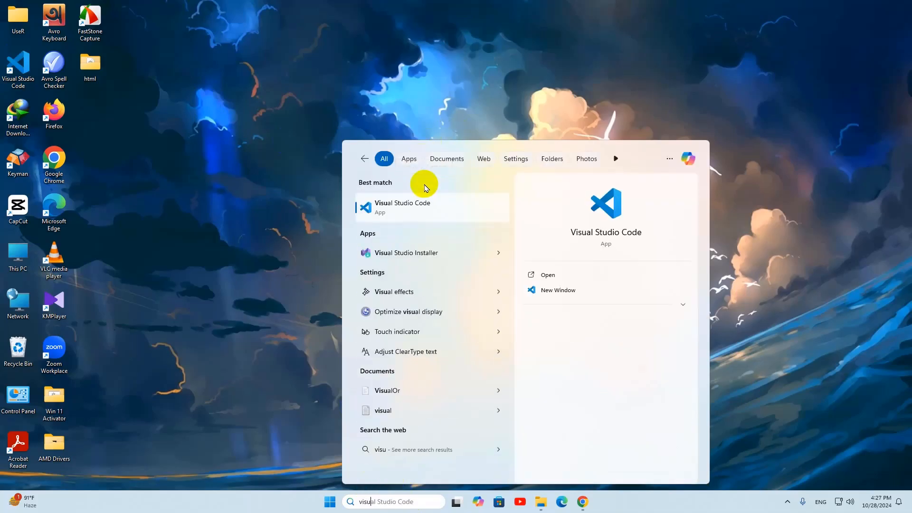
{"action": "mouse_move", "coordinate": [412, 157]}
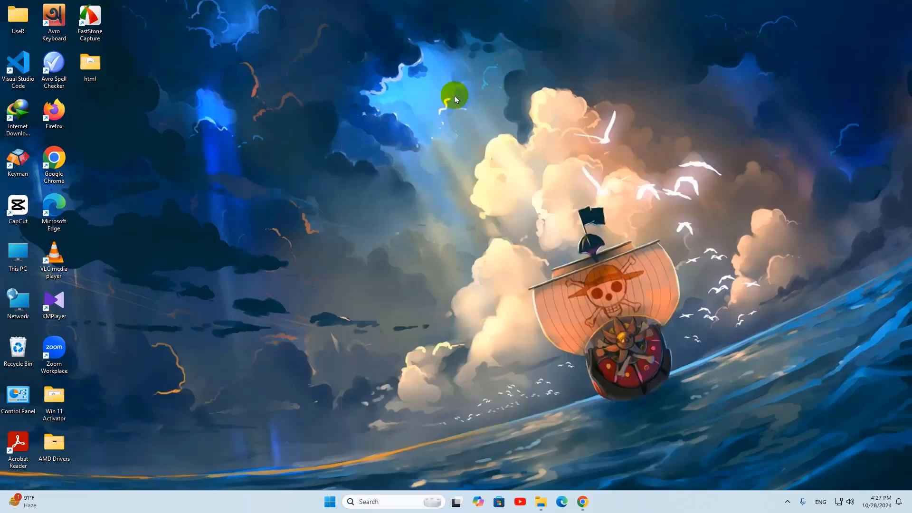
{"action": "mouse_move", "coordinate": [490, 99]}
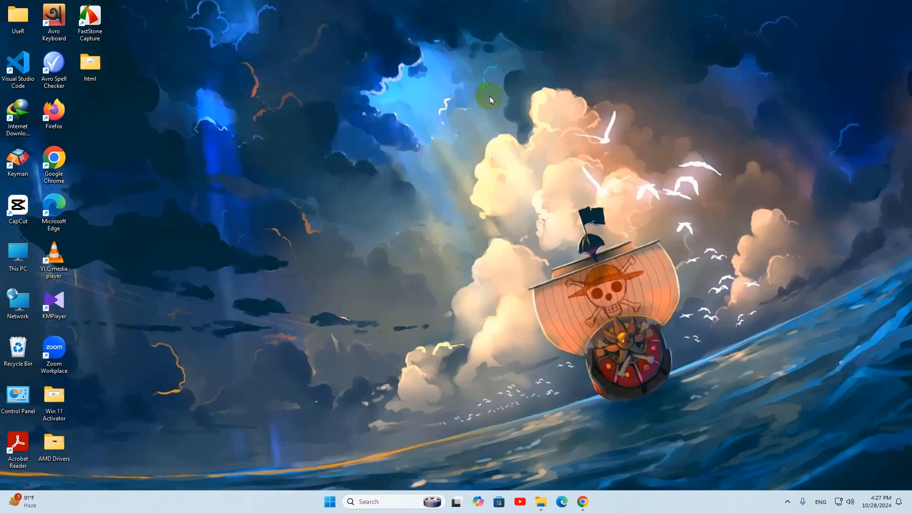
{"action": "mouse_move", "coordinate": [698, 124]}
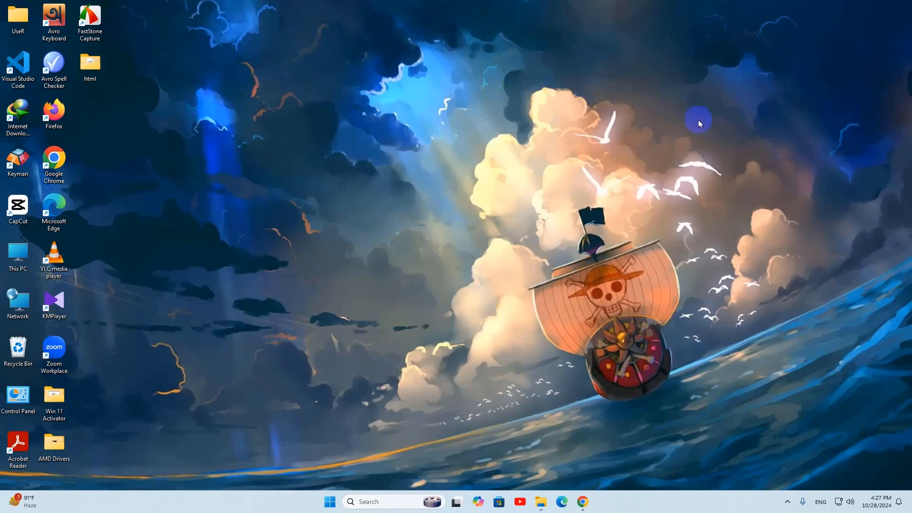
{"action": "mouse_move", "coordinate": [861, 399]}
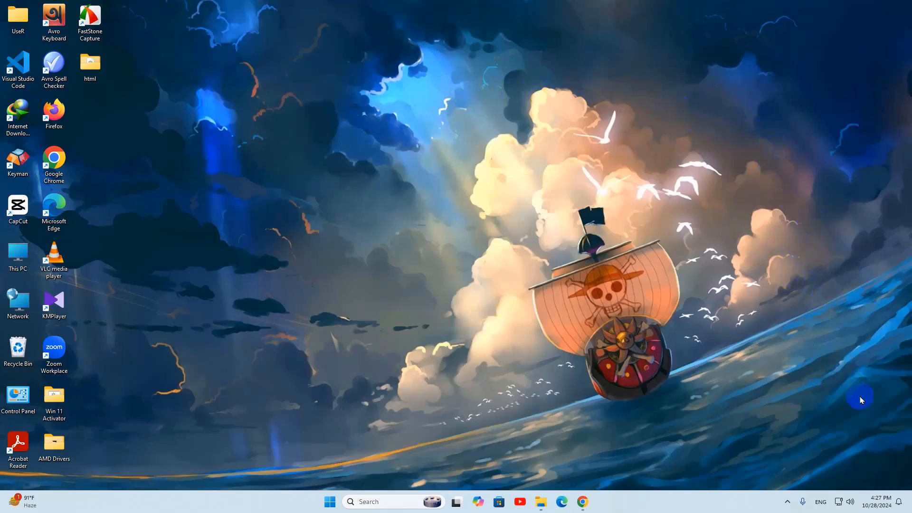